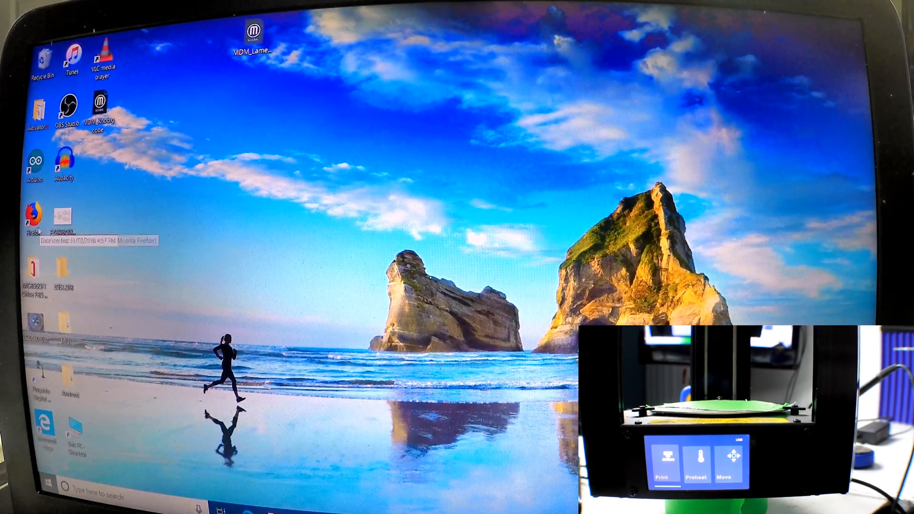
# - Launch Firefox and show the Library's recent highlights
pyautogui.doubleClick(33, 215)
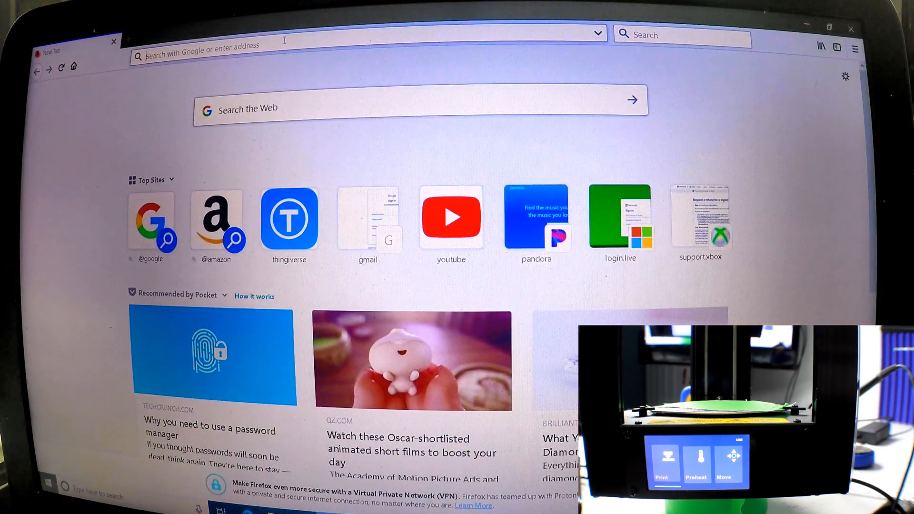
pyautogui.click(821, 46)
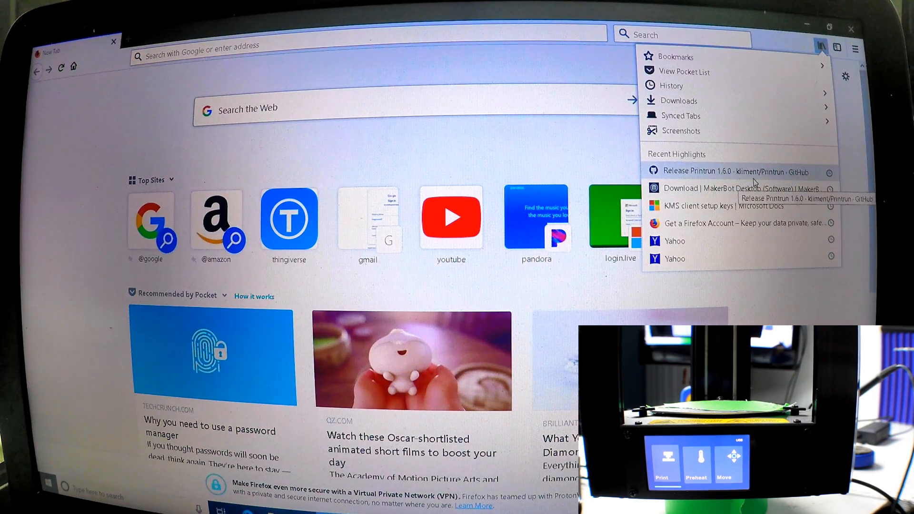
# - Open the 'Release Printrun 1.6.0' page and download Printrun-win-18Nov2017.zip from Assets
pyautogui.click(722, 172)
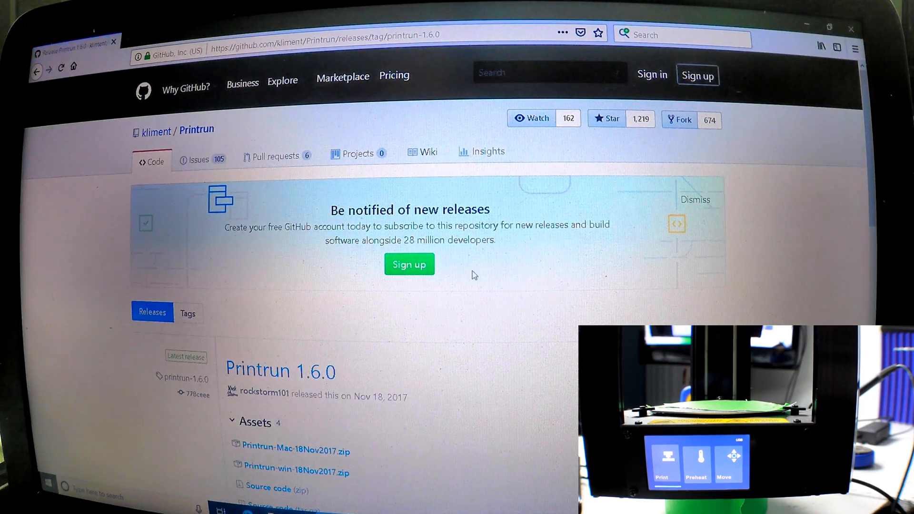
pyautogui.scroll(-3)
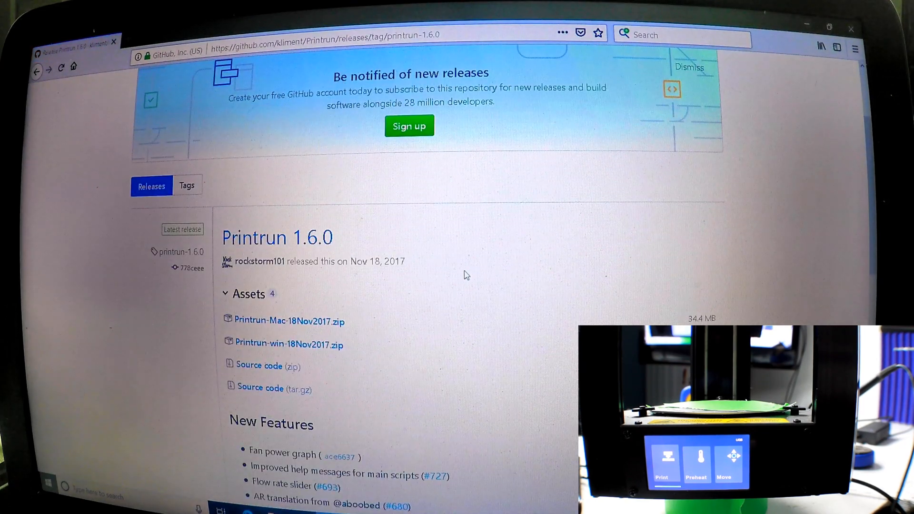
pyautogui.moveTo(449, 267)
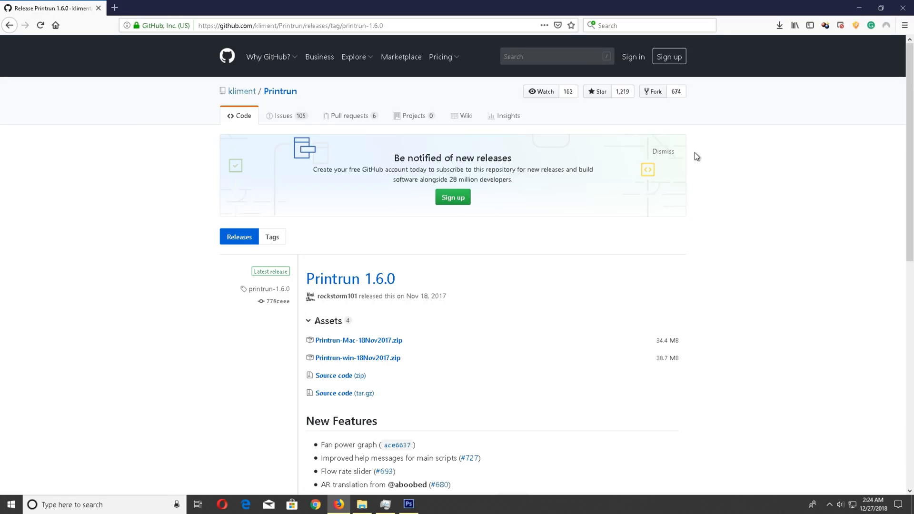
pyautogui.scroll(-3)
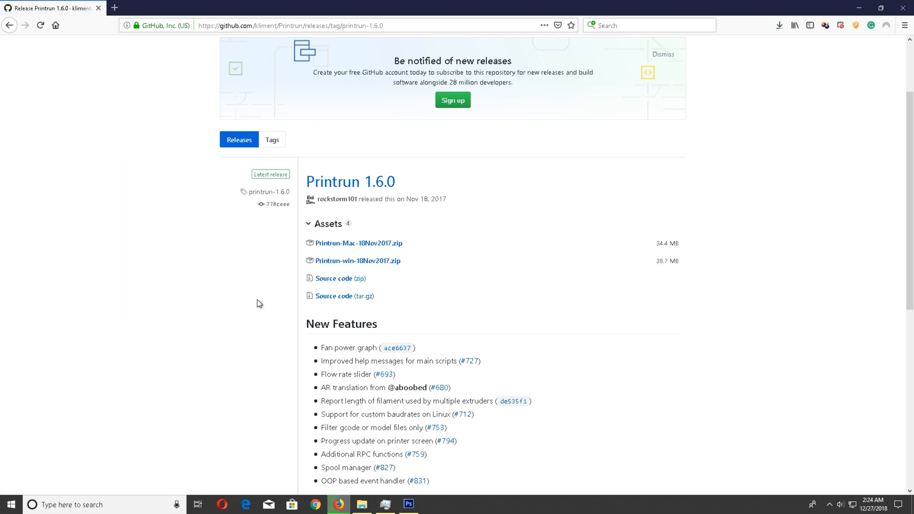
pyautogui.click(779, 26)
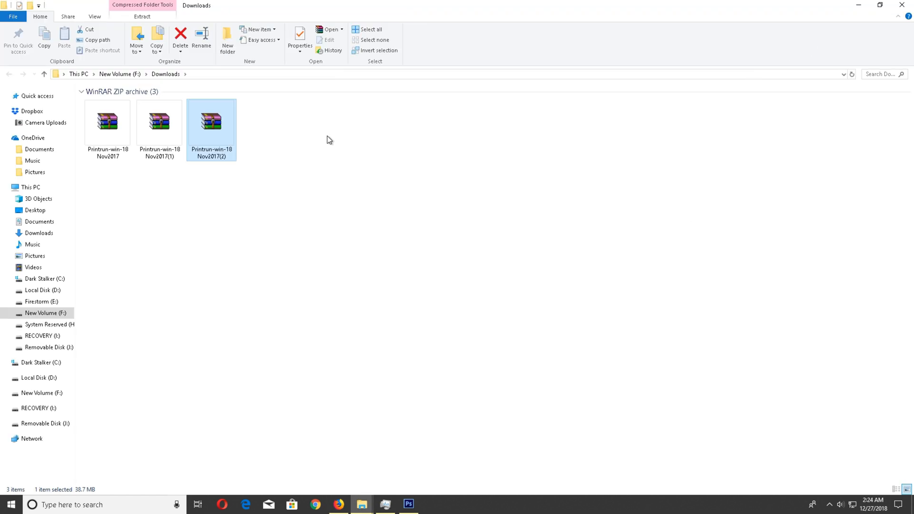
# - Extract Printrun-win-18Nov2017.zip, replacing all files, and launch pronterface.exe from the extracted folder
pyautogui.doubleClick(210, 120)
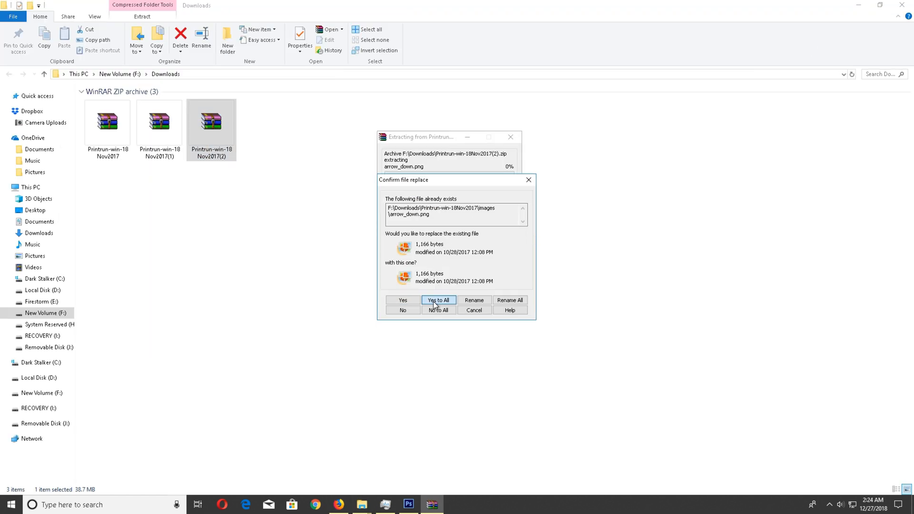
pyautogui.click(438, 300)
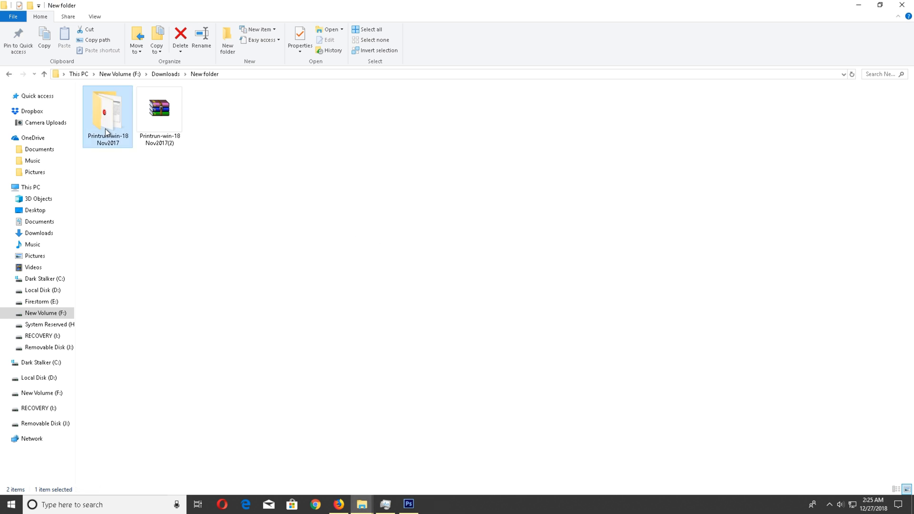
pyautogui.doubleClick(107, 109)
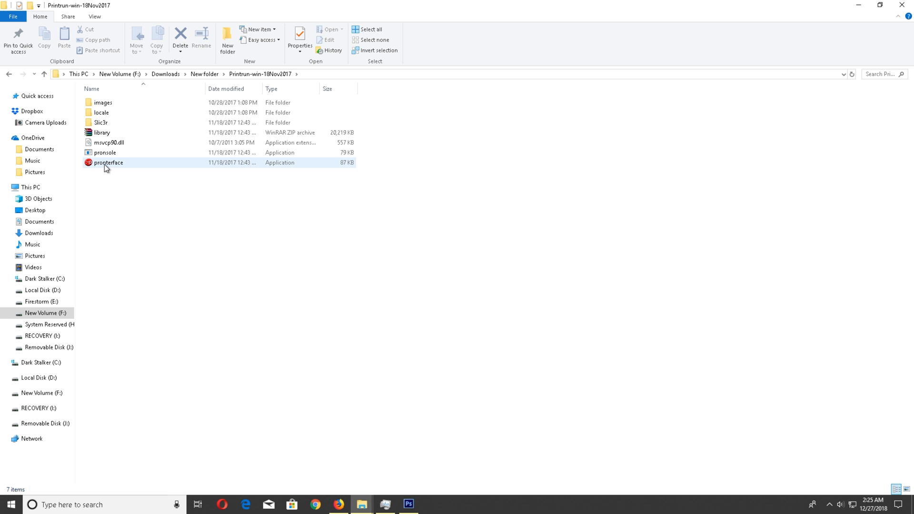
pyautogui.doubleClick(108, 161)
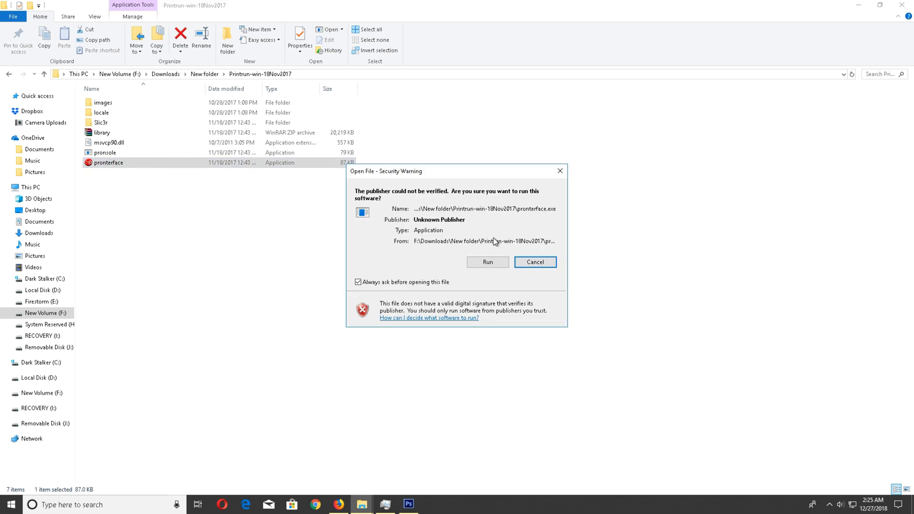
# - Allow pronterface to run, maximize it, and connect at 250000 baud
pyautogui.click(486, 261)
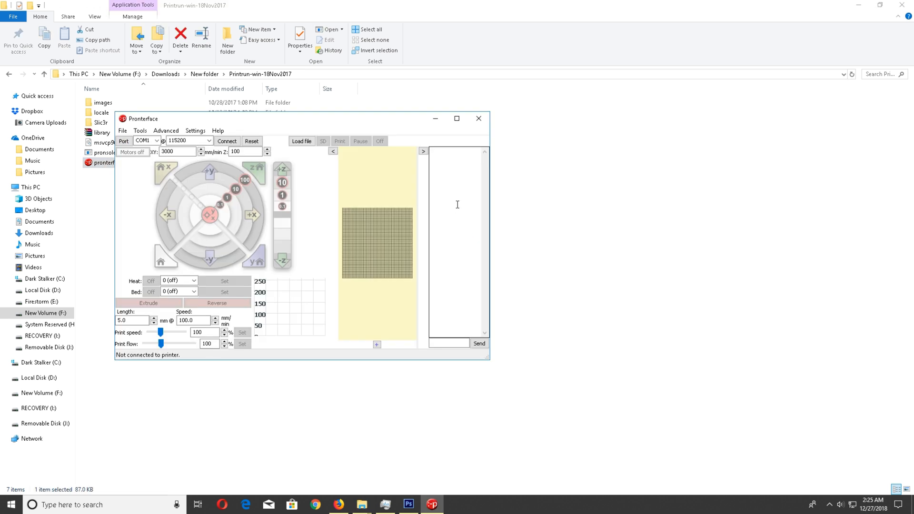
pyautogui.click(456, 119)
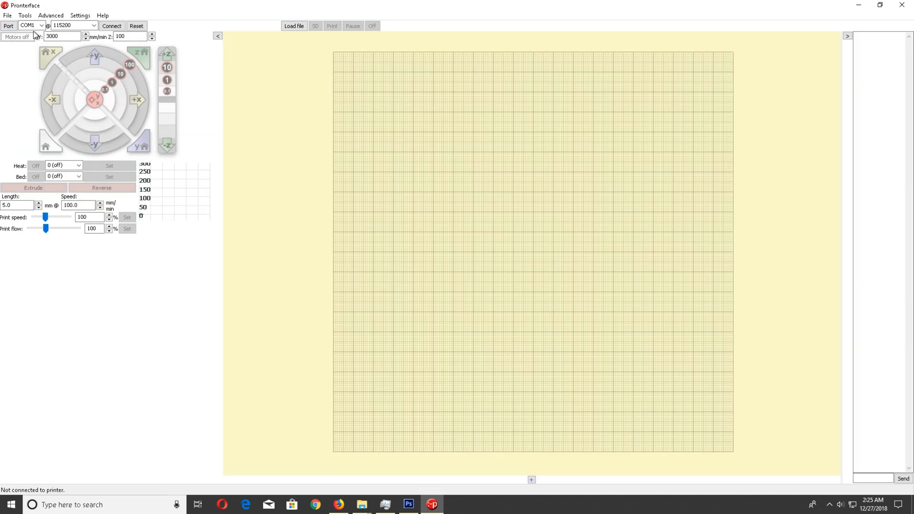
pyautogui.click(93, 26)
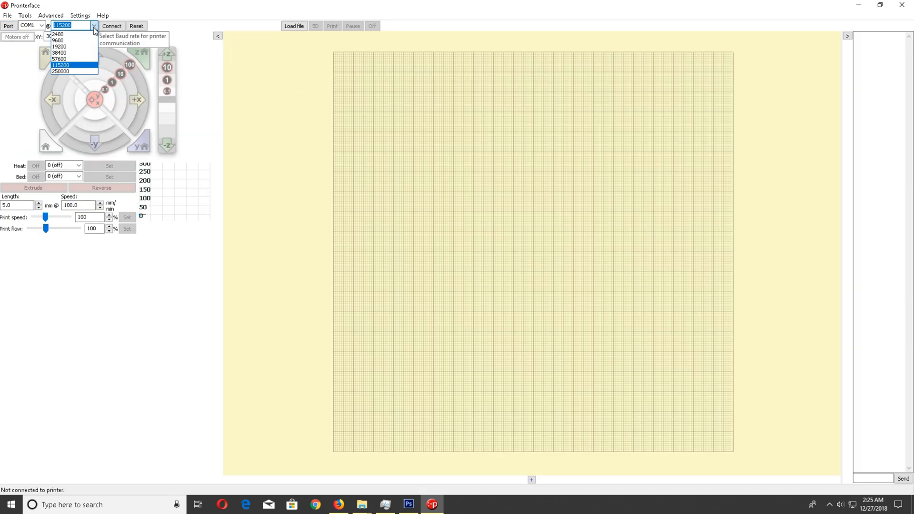
pyautogui.click(60, 71)
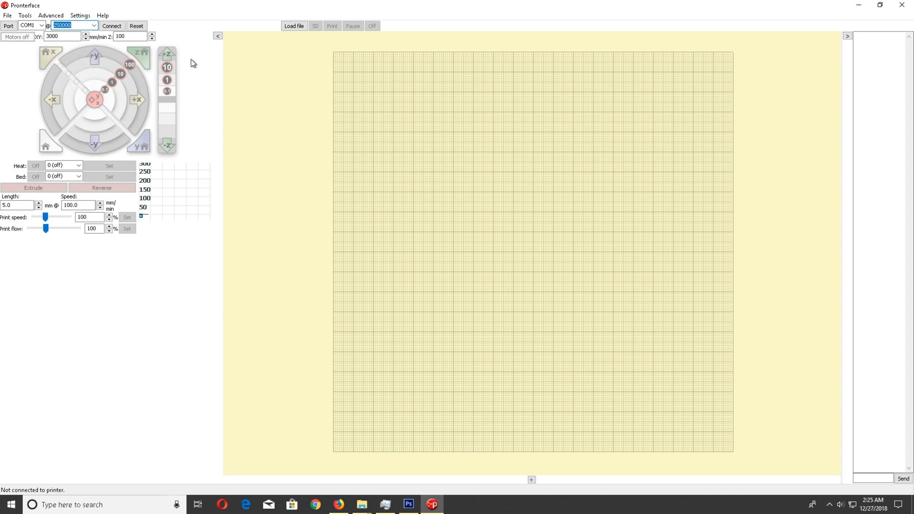
pyautogui.click(111, 26)
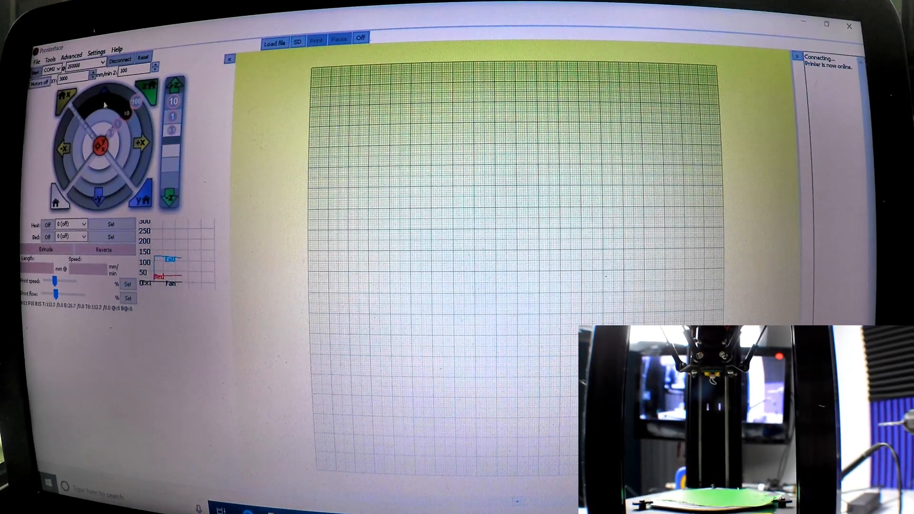
# - Jog the print head with the movement ring to confirm the printer answers 'ok'
pyautogui.click(98, 198)
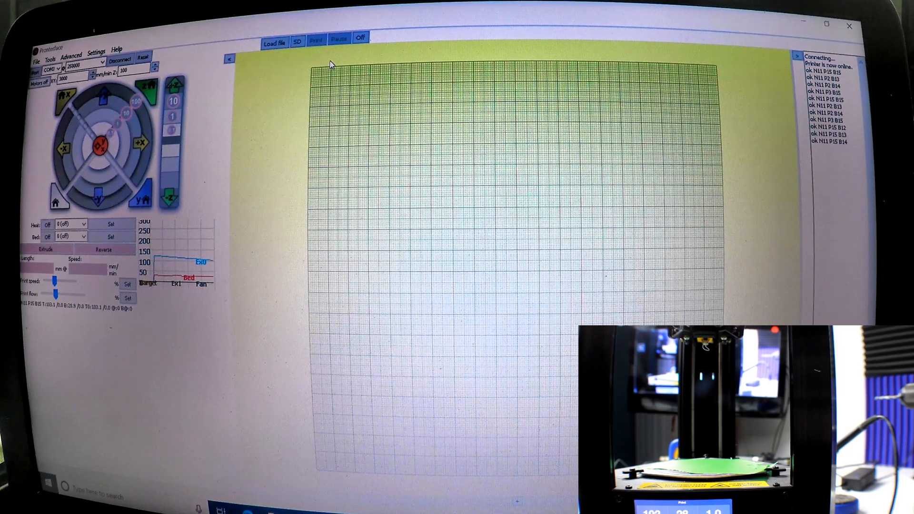
pyautogui.moveTo(274, 41)
pyautogui.write('cur')
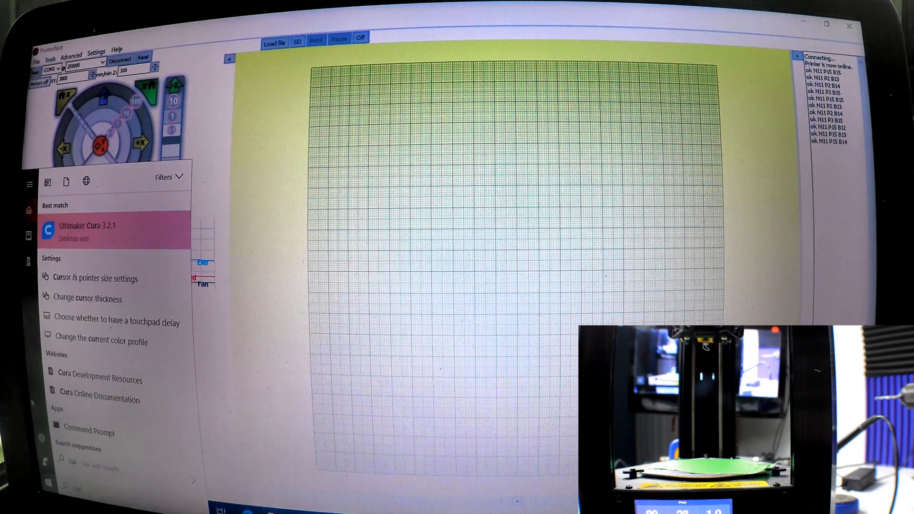
# - Launch Ultimaker Cura and save the Monoprice Delta Mini Super Fine PLA G-code to file
pyautogui.click(112, 231)
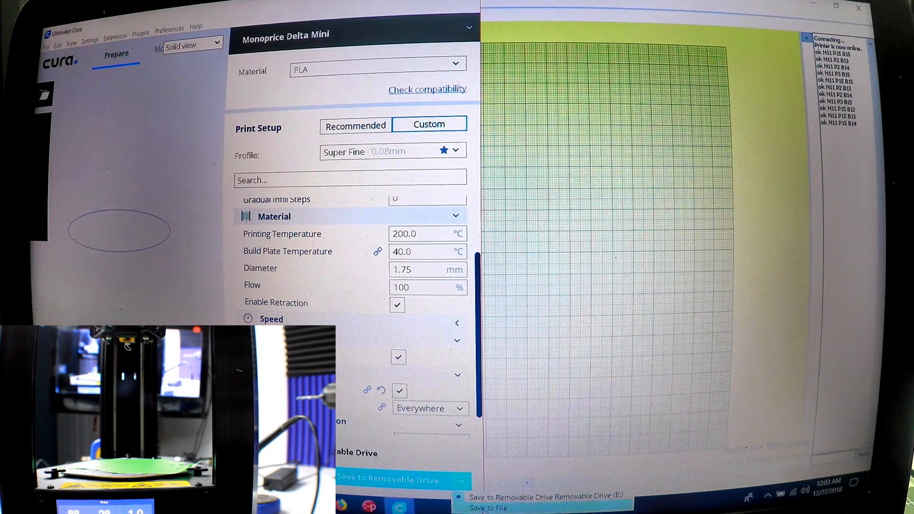
pyautogui.click(491, 508)
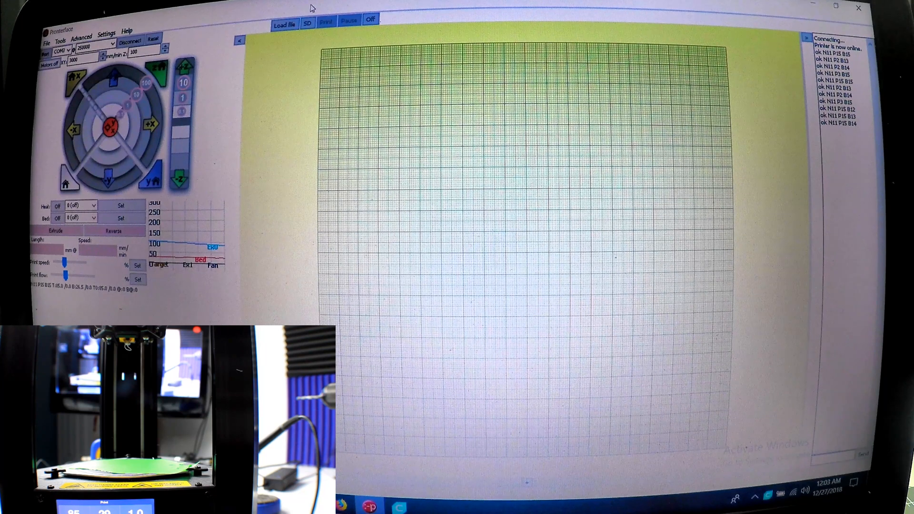
pyautogui.moveTo(285, 24)
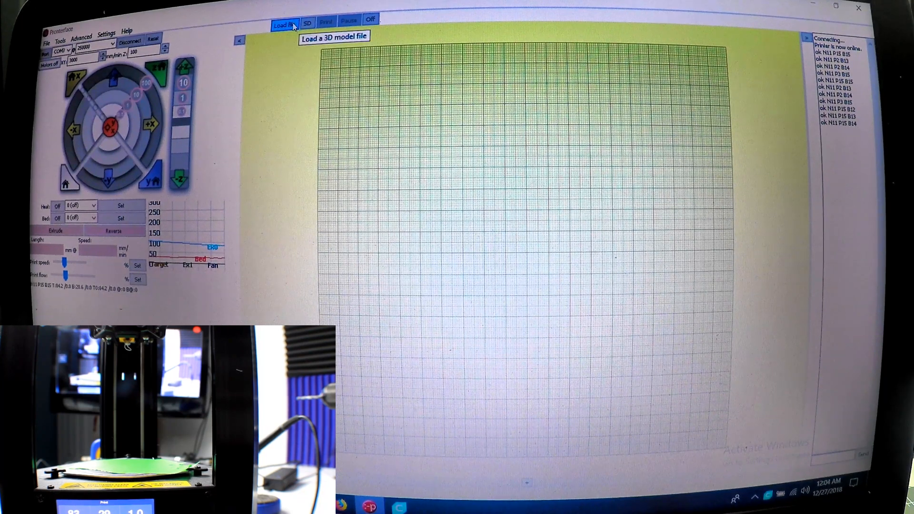
# - Load MDM_Knob.gcode from the Desktop into Pronterface
pyautogui.click(283, 25)
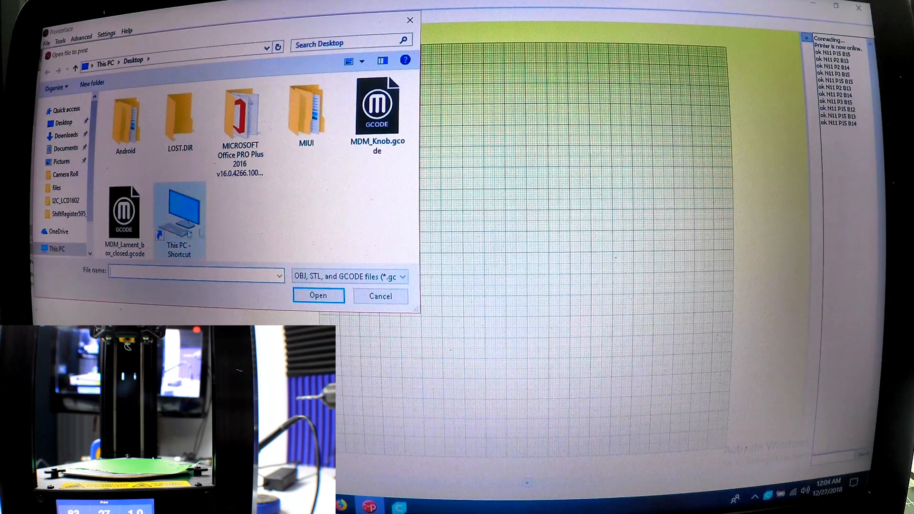
pyautogui.click(377, 108)
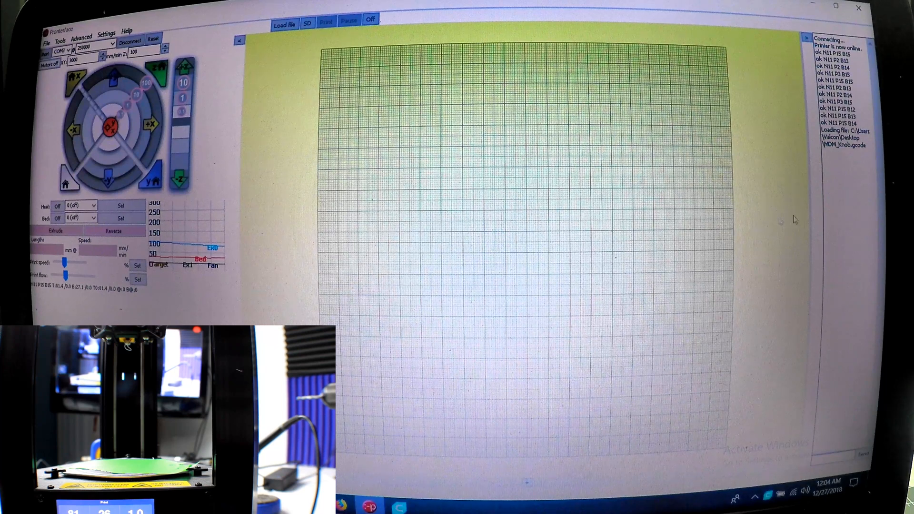
pyautogui.click(285, 24)
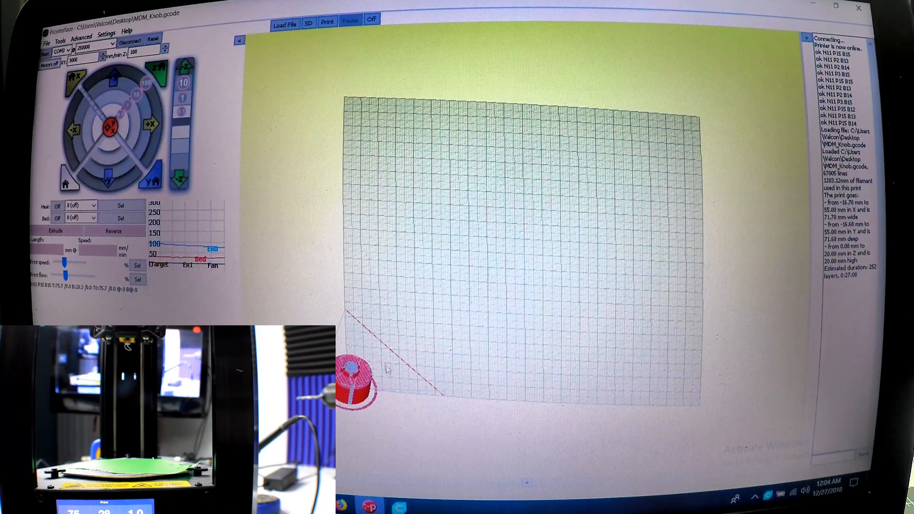
# - Start printing MDM_Knob.gcode with the Print button
pyautogui.click(319, 42)
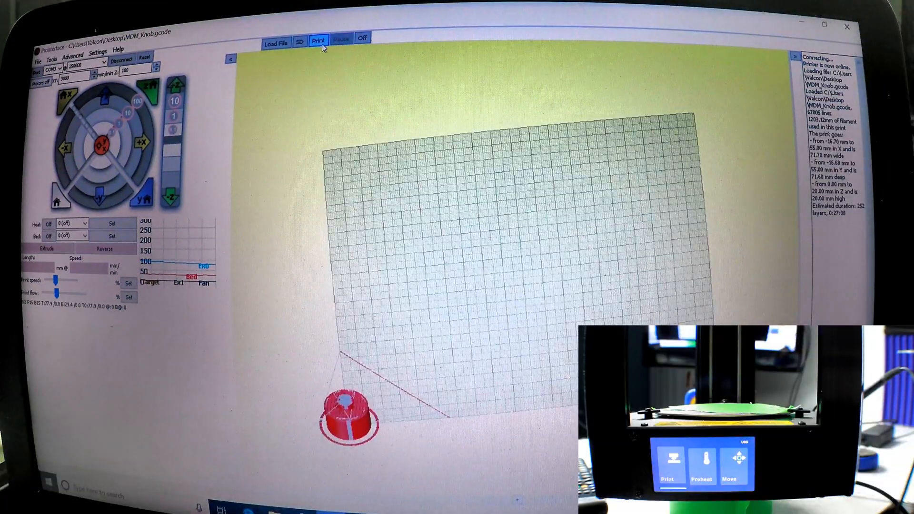
pyautogui.click(318, 42)
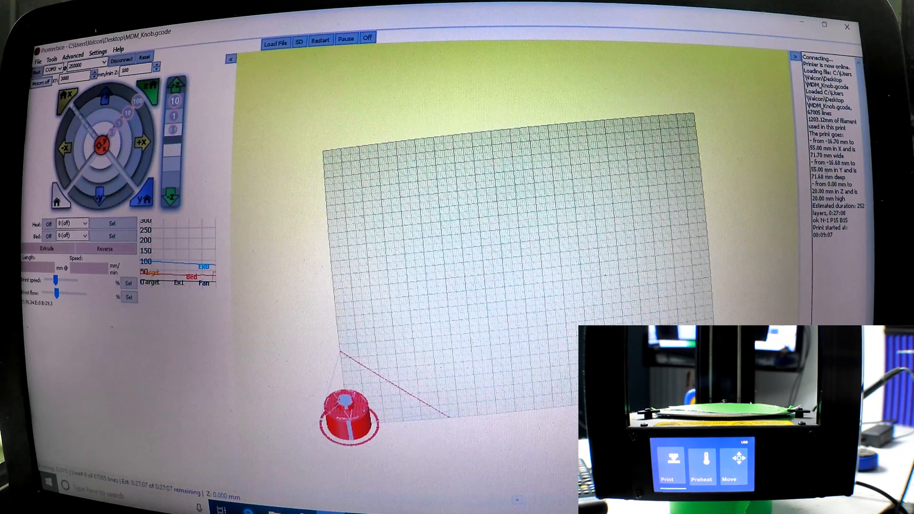